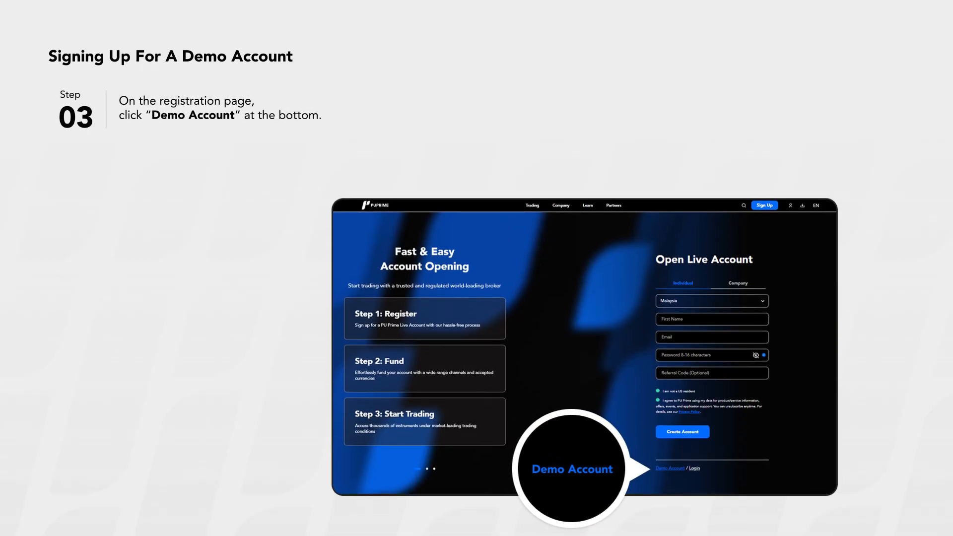
Step: Choose the Demo Account option at the bottom of the Open Live Account form
left_click(671, 468)
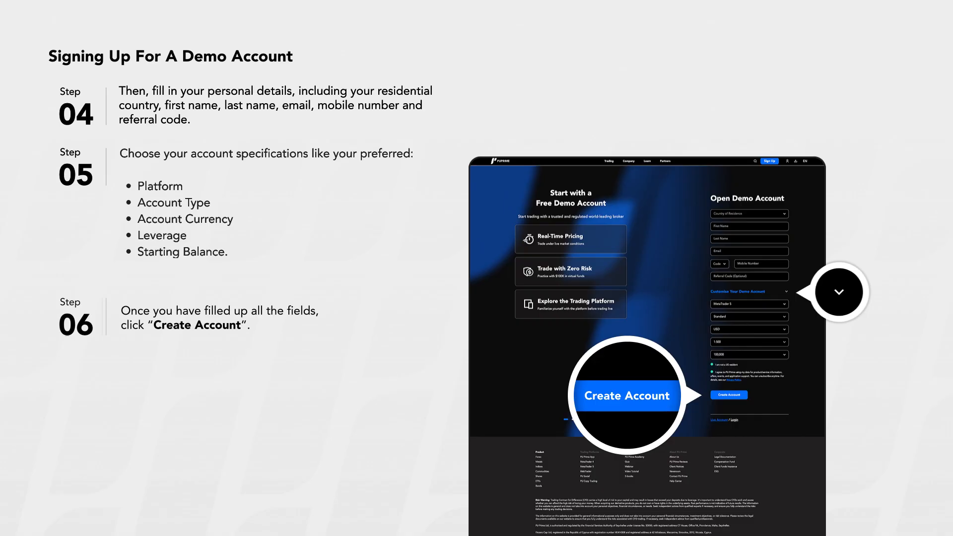
Step: Create the account to reach the Client Portal page confirming the 60-Day Demo MT5 account
left_click(728, 394)
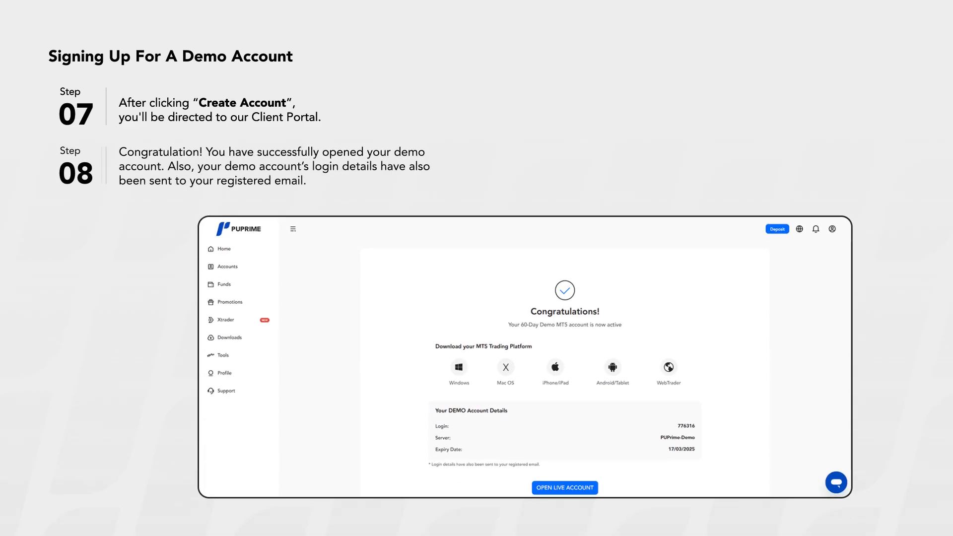